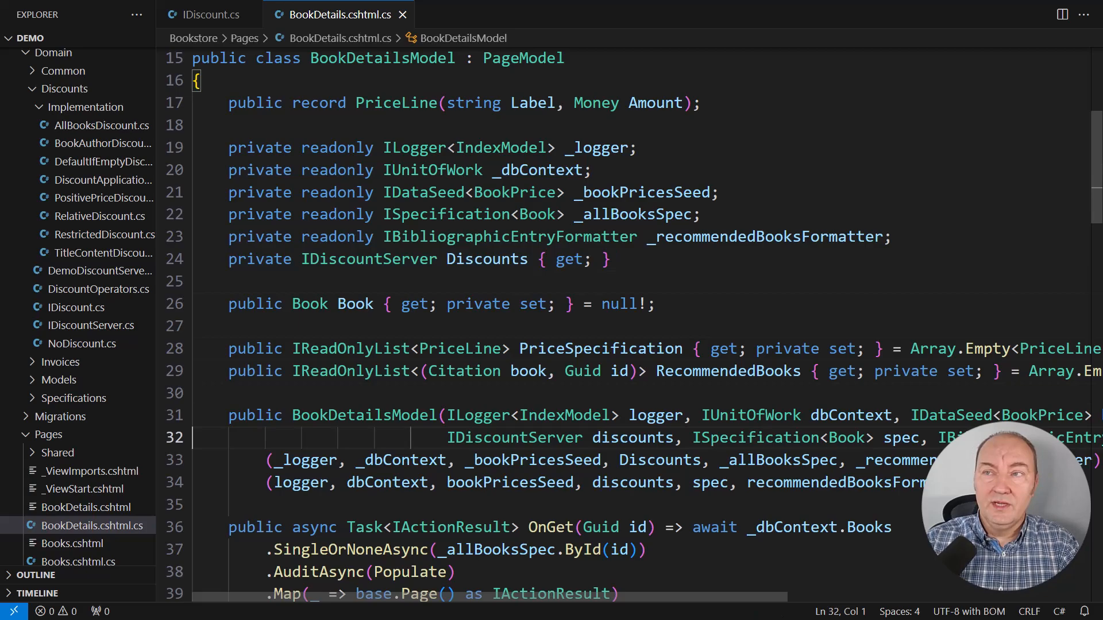
- Scroll to the CalculatePriceLines method in the BookDetails page model
scroll(down, 3)
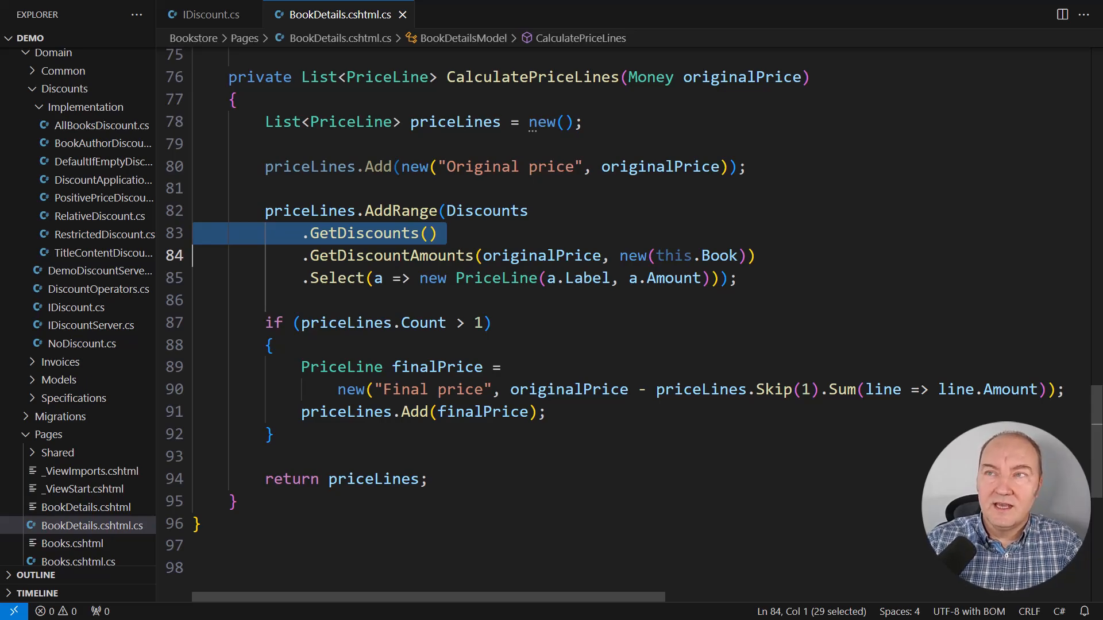
- Switch to IDiscount.cs to review GetDiscountAmounts and the discount records
click(204, 14)
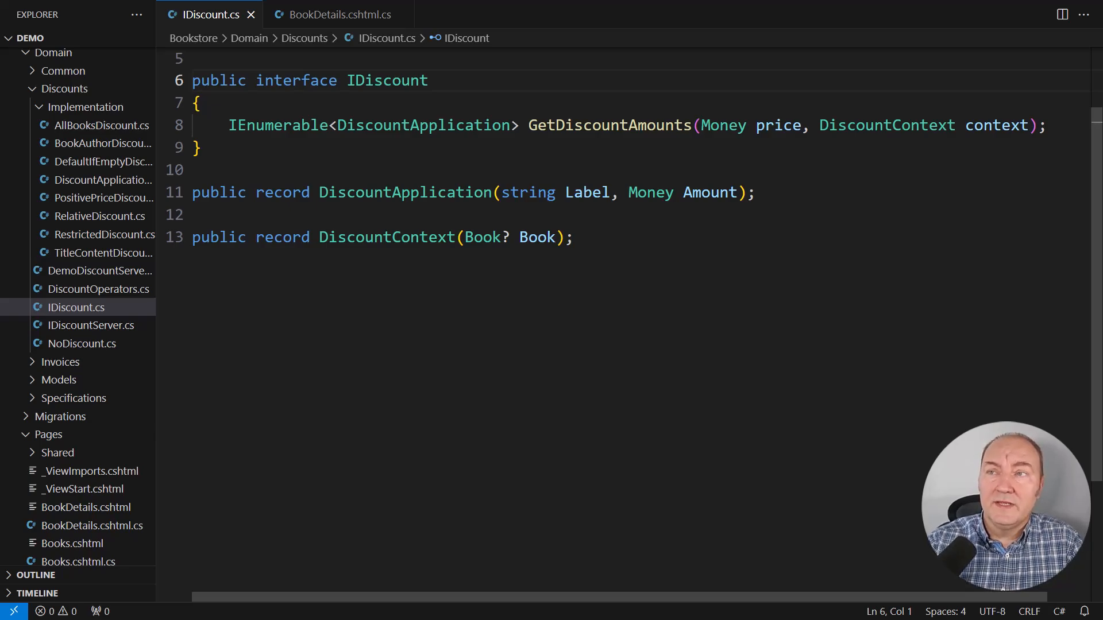
- Open TitleContentDiscount.cs for reference and create ParallelDiscounts.cs in the Implementation folder
double_click(721, 126)
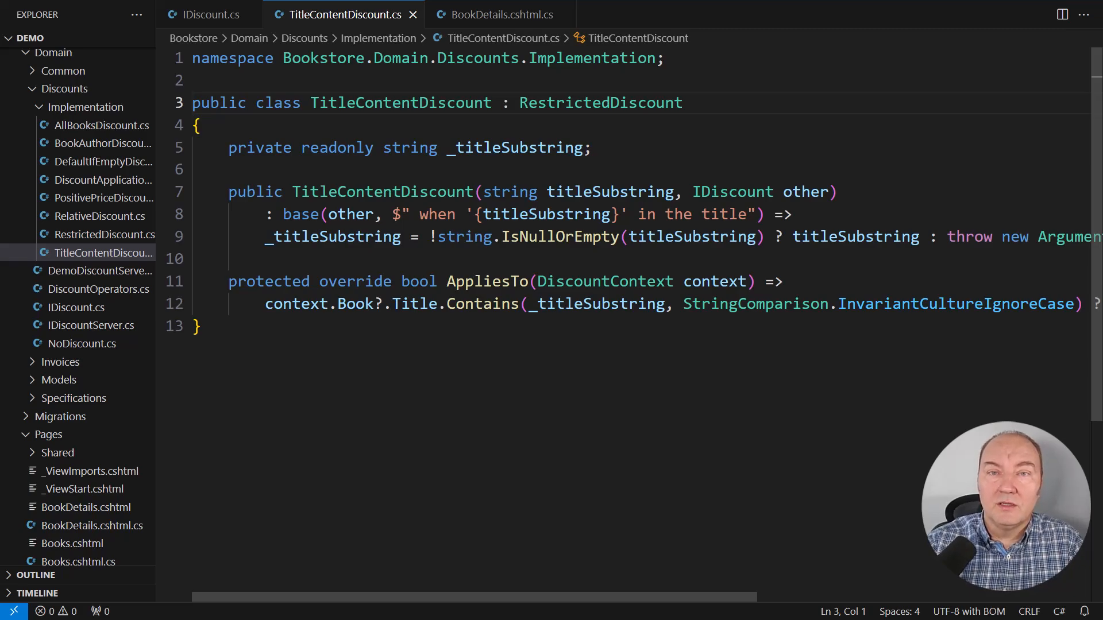
click(84, 38)
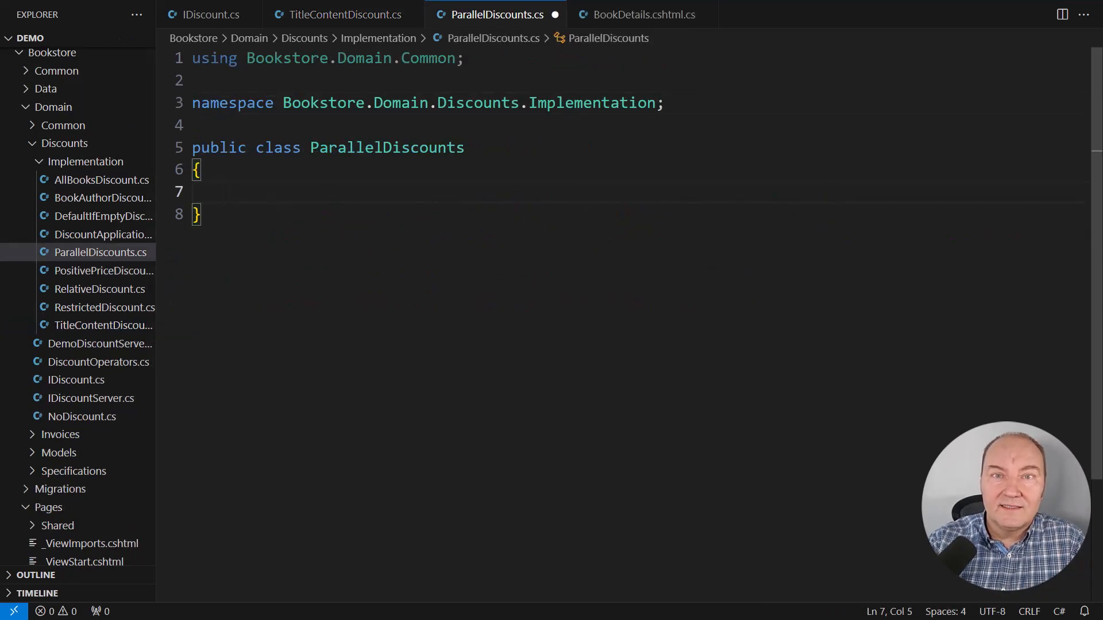
- Add a private readonly IEnumerable<IDiscount> _discounts field and declare the class as IDiscount
text(p)
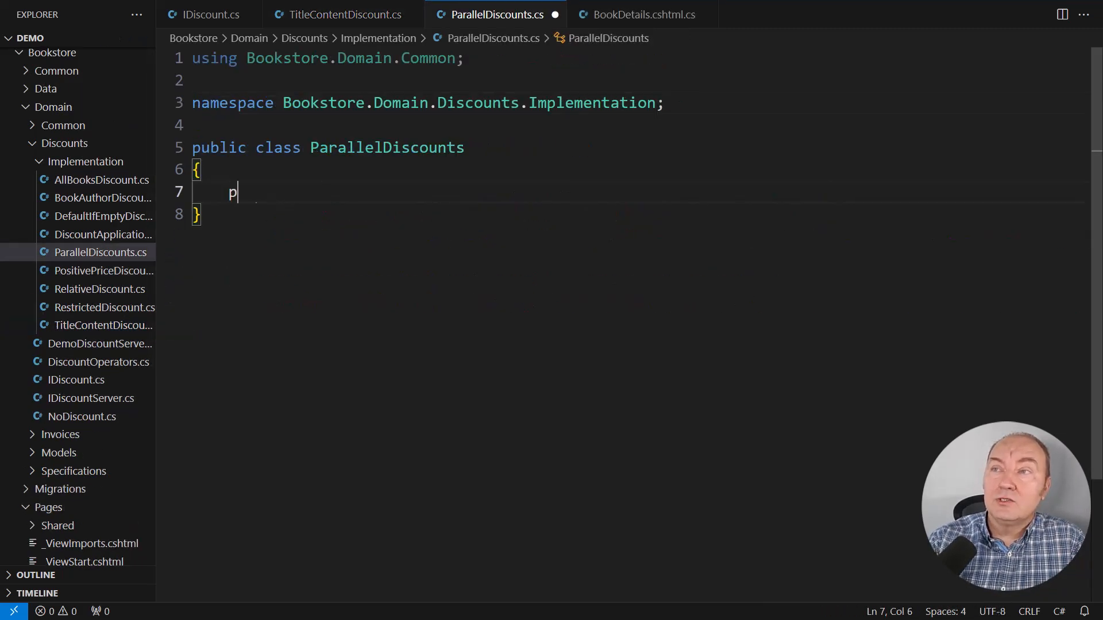
text(rivate readonly IEnumerable<IDiscount> _discounts;)
click(641, 147)
text( :)
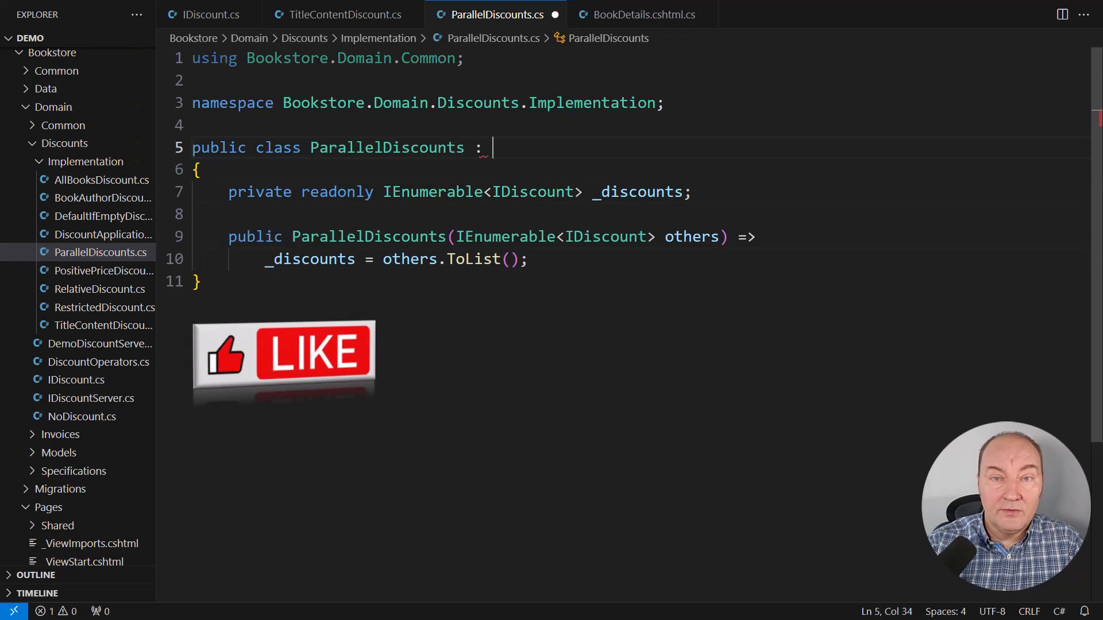
text(IDiscount)
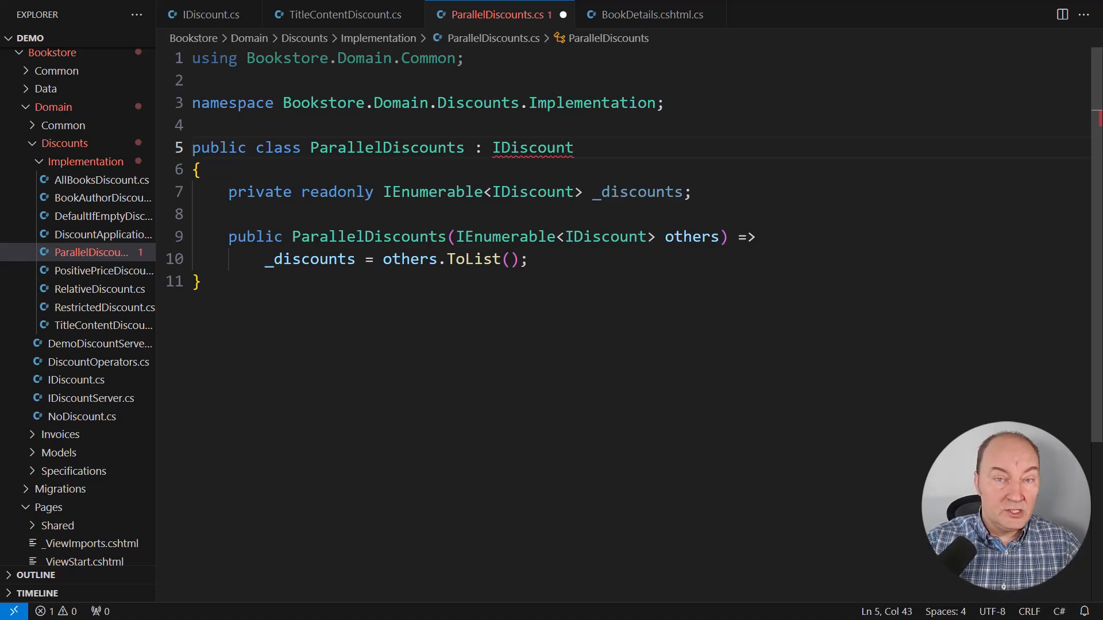
- Implement GetDiscountAmounts returning _discounts.SelectMany(discount => discount.GetDiscountAmounts(price, context))
click(571, 236)
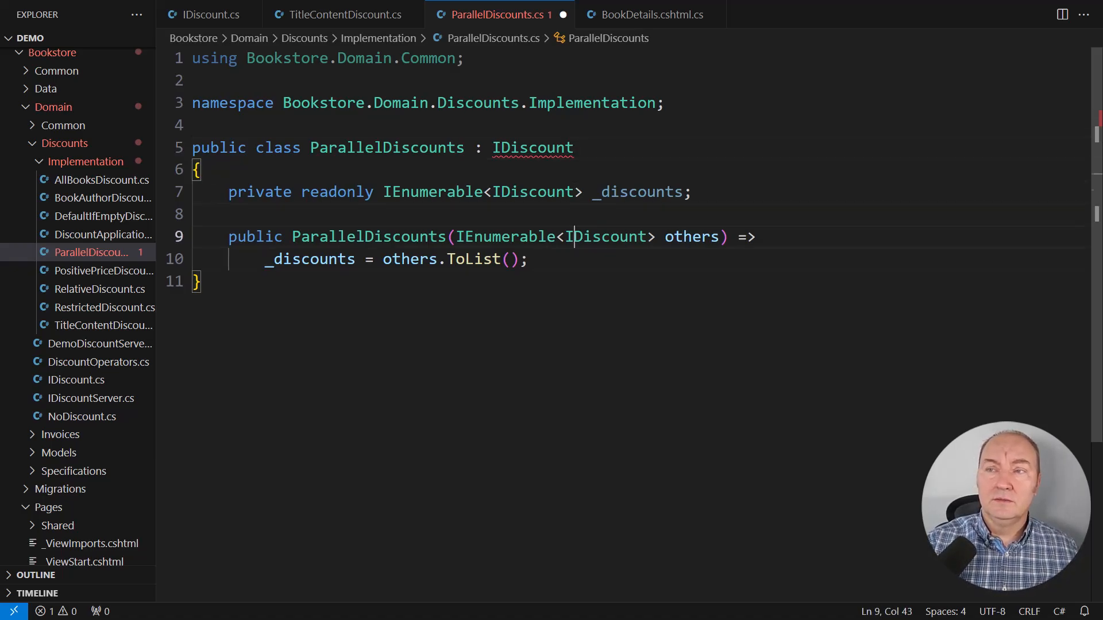
text(public IEnumerable<DiscountApplication> GetDiscountAmounts()
text(Money price, DiscountContext context) =>)
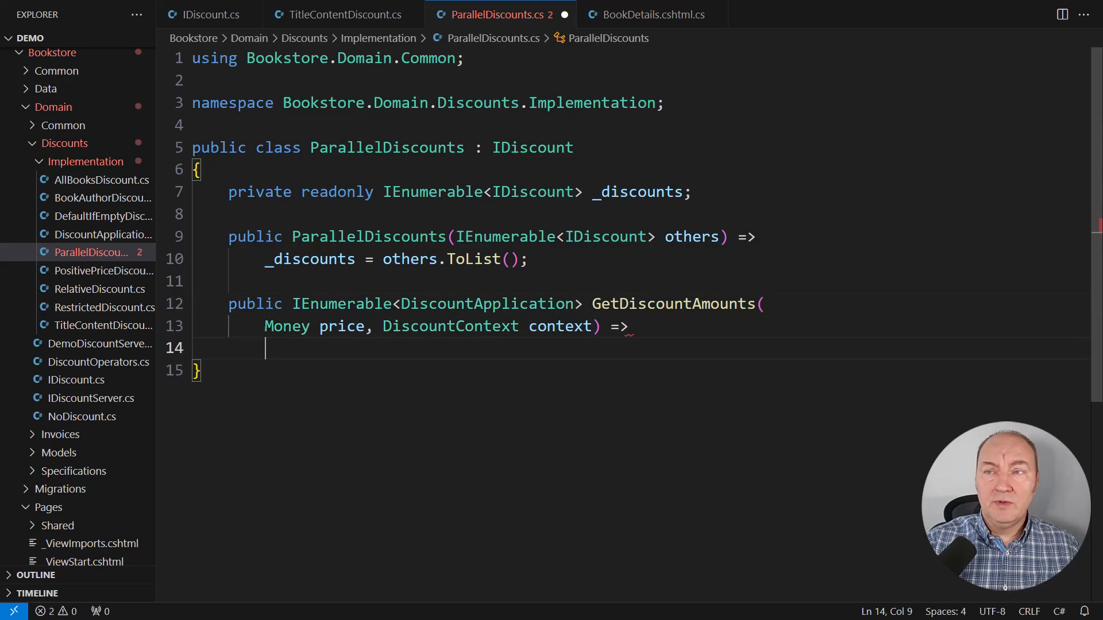
text(_discounts.SelectMany(discount => discount.GetDiscountAm)
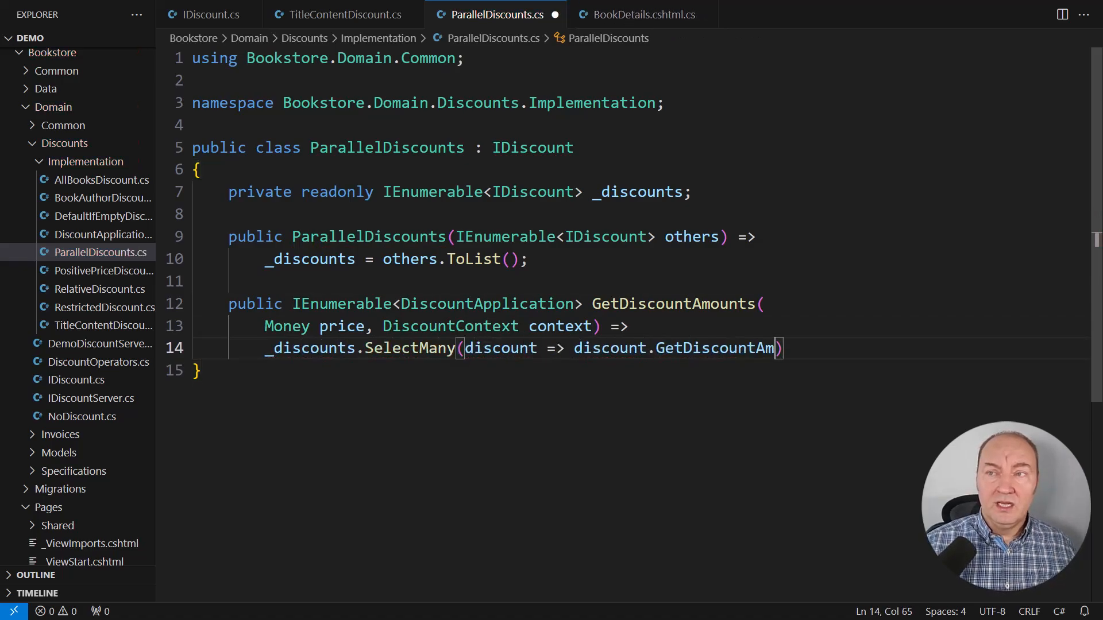
text(ounts(price, context));)
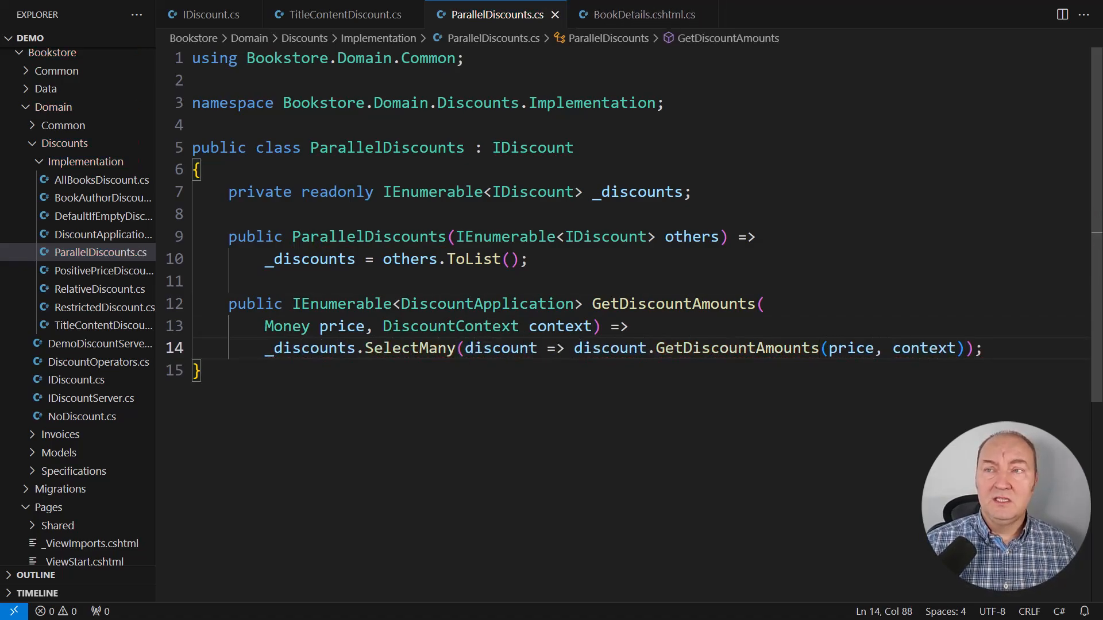